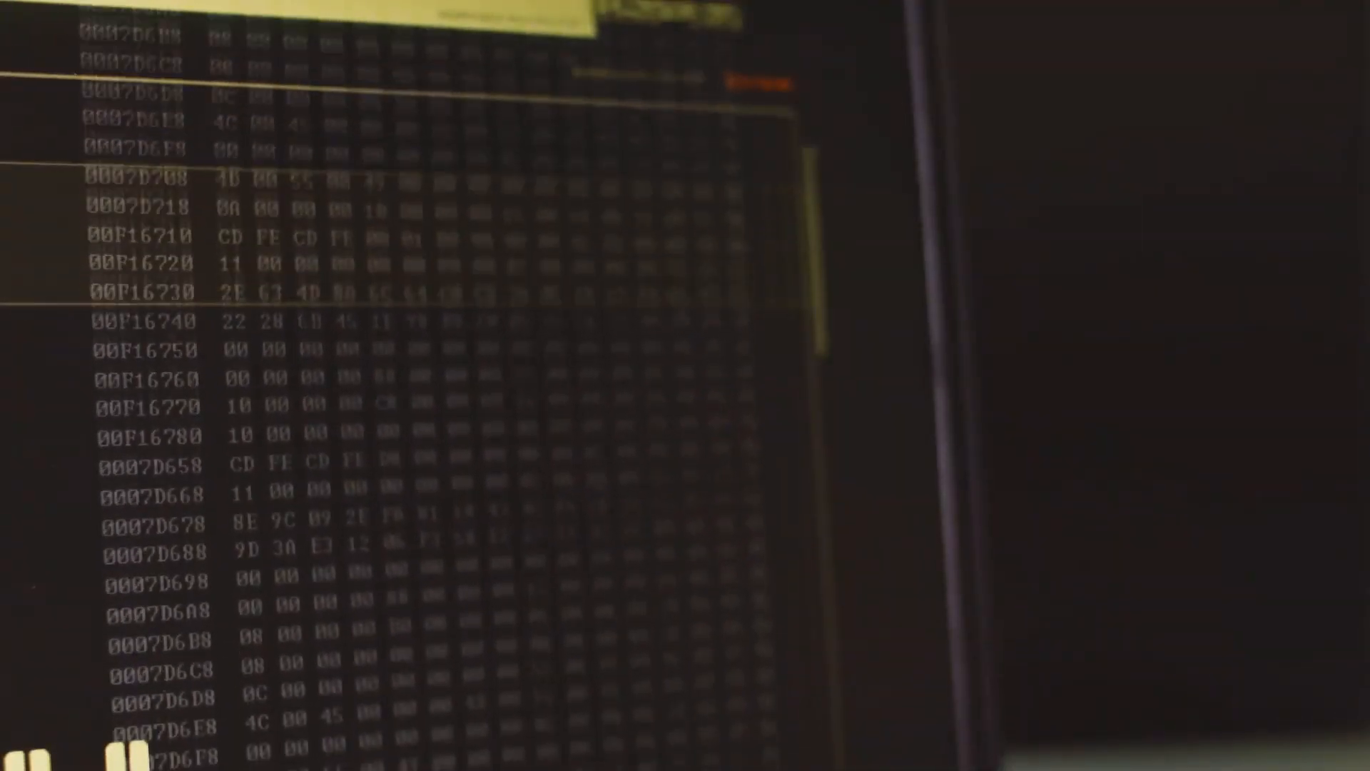
{"action": "scroll", "scroll_direction": "down", "scroll_amount": 3}
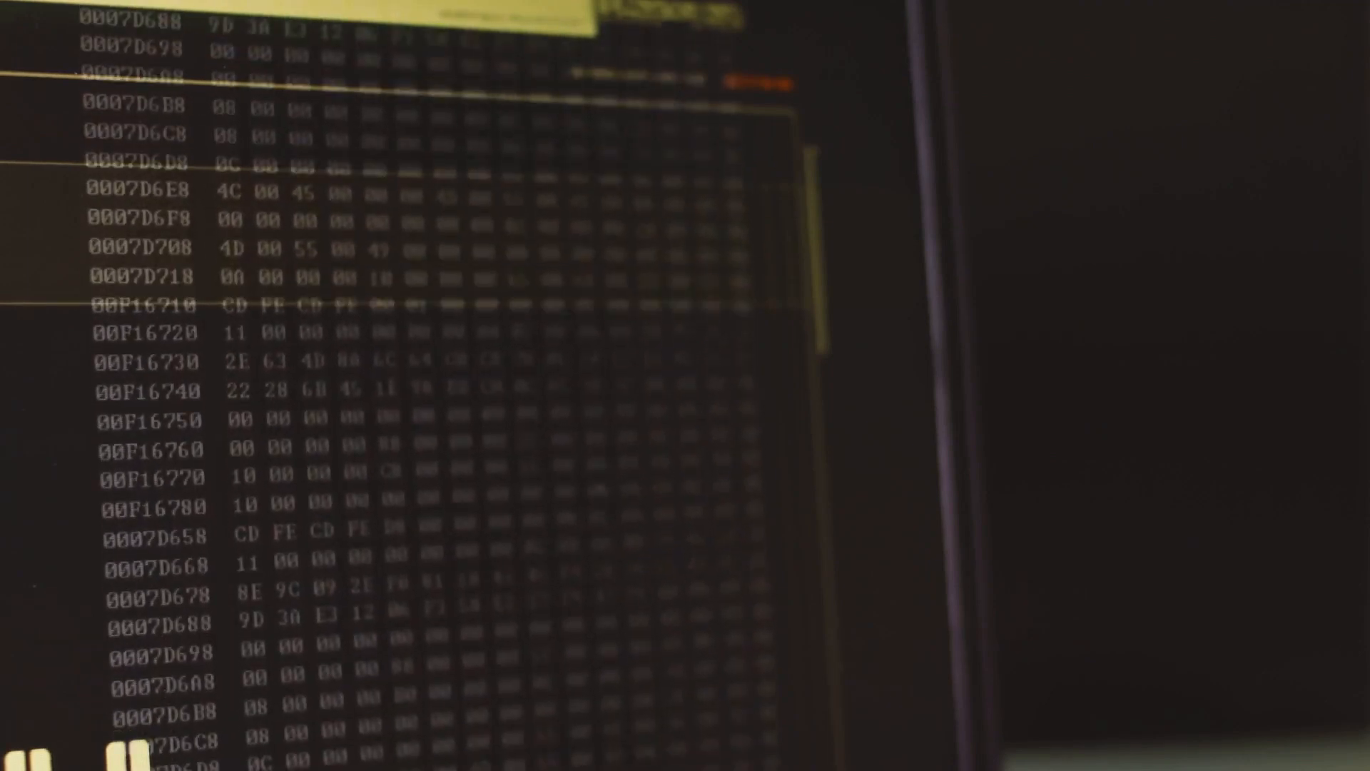
{"action": "scroll", "scroll_direction": "down", "scroll_amount": 3}
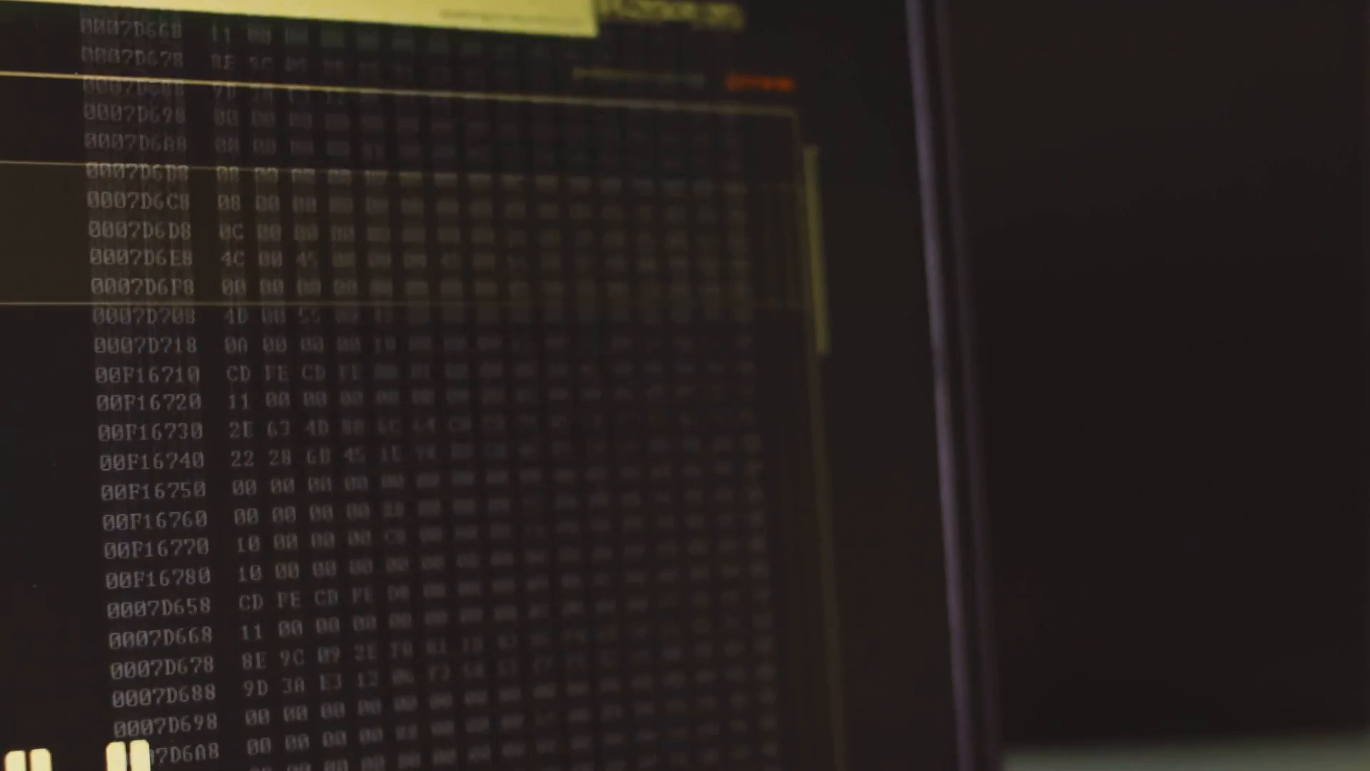